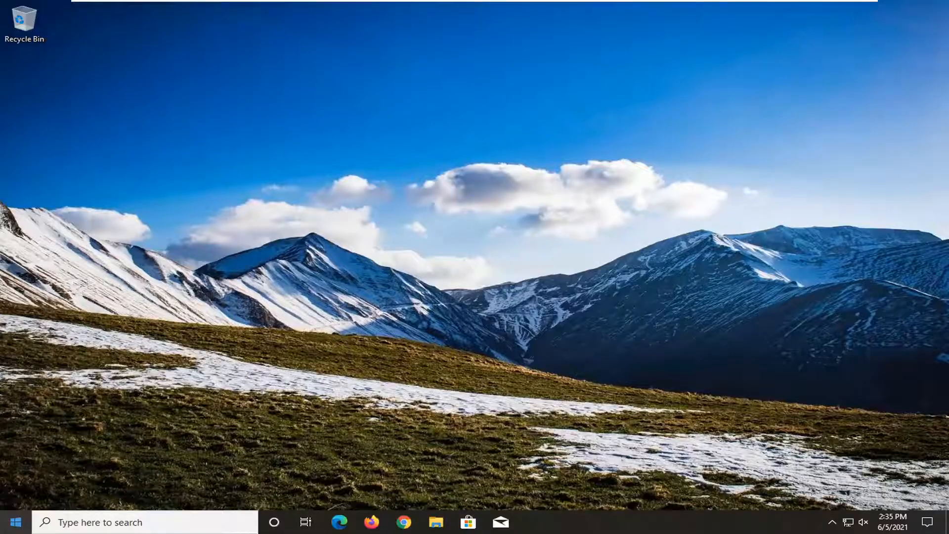
# Step: Search 'windows features' and launch Turn Windows features on or off
pyautogui.write('windows')
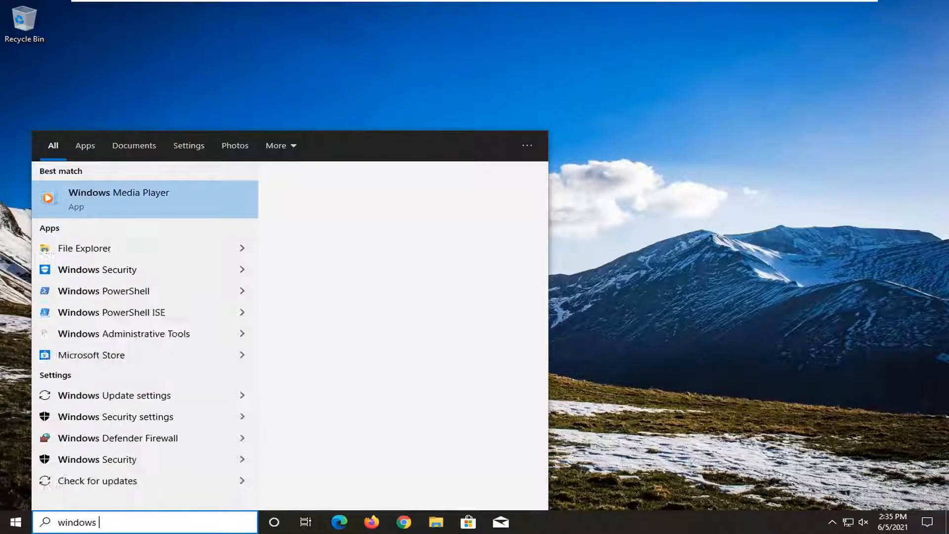
pyautogui.write('features')
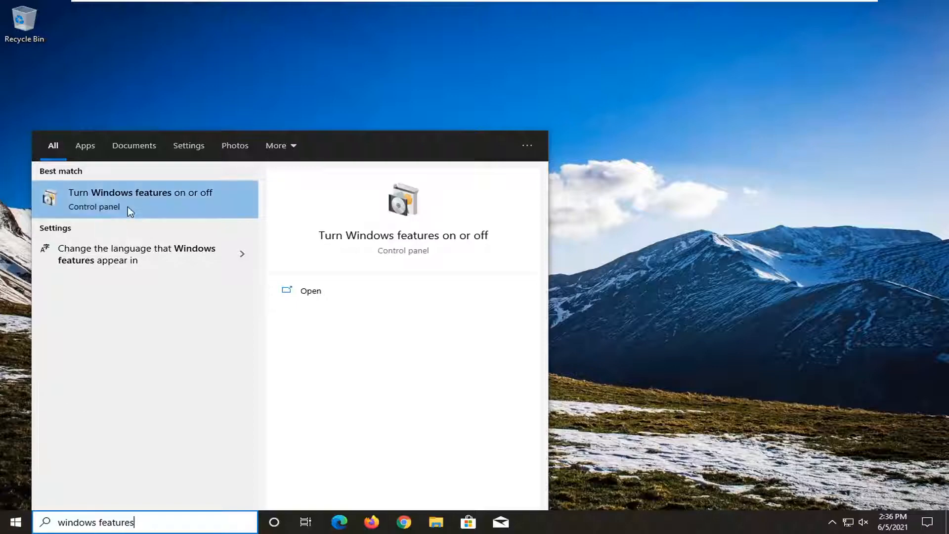
pyautogui.click(139, 199)
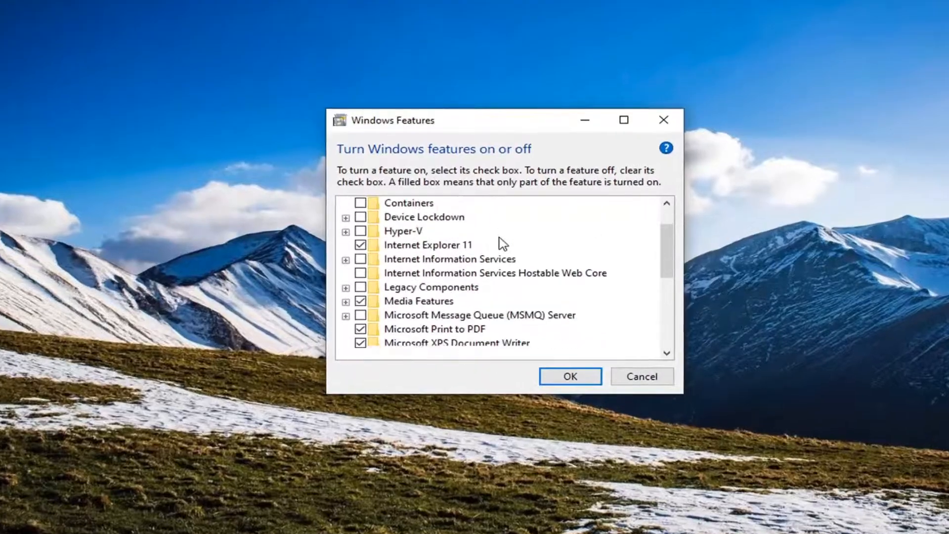
# Step: Clear the Windows PowerShell 2.0 checkbox in the feature list
pyautogui.scroll(-3)
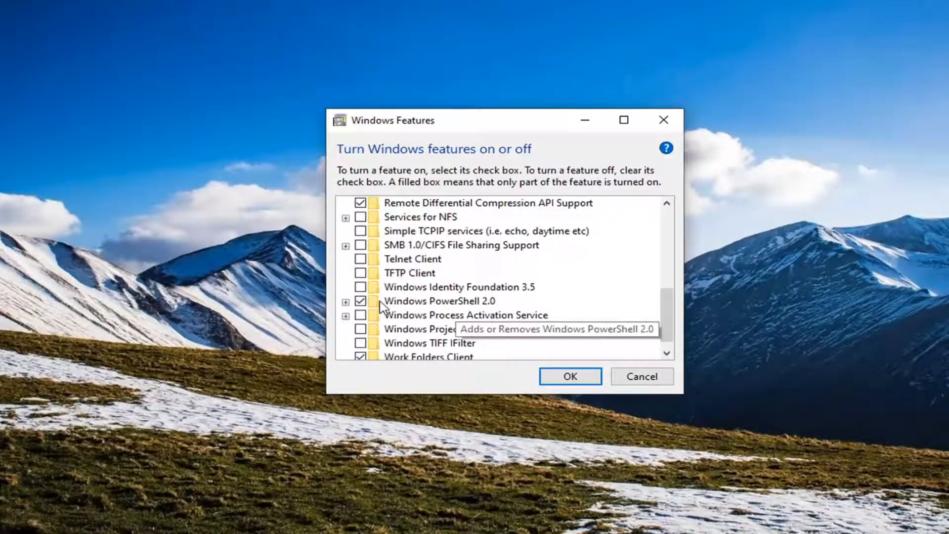
pyautogui.click(362, 301)
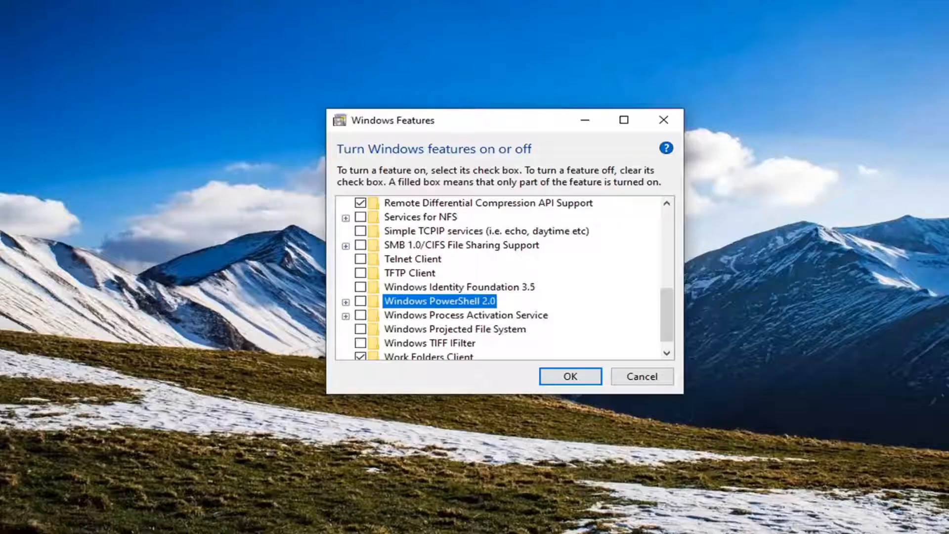
pyautogui.moveTo(584, 380)
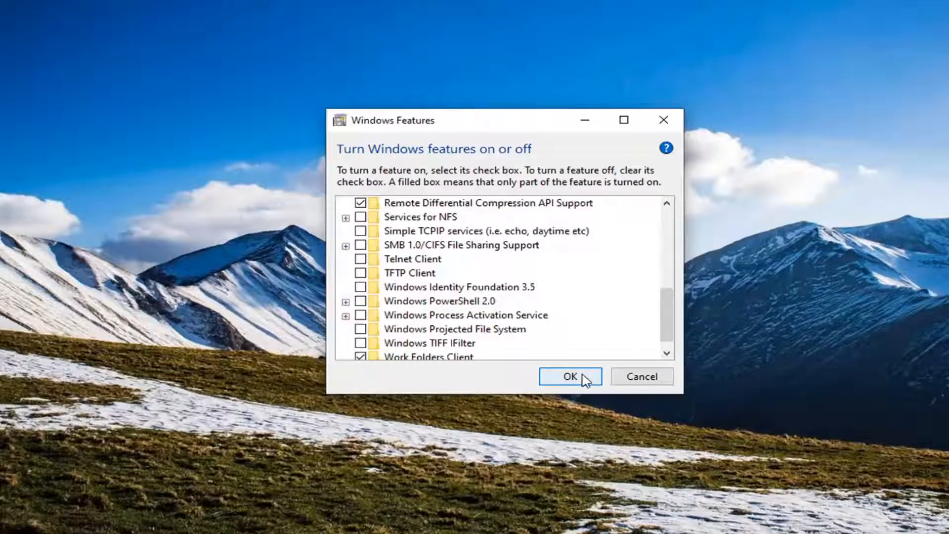
# Step: Confirm with OK and dismiss the 'Windows completed the requested changes' message
pyautogui.click(570, 376)
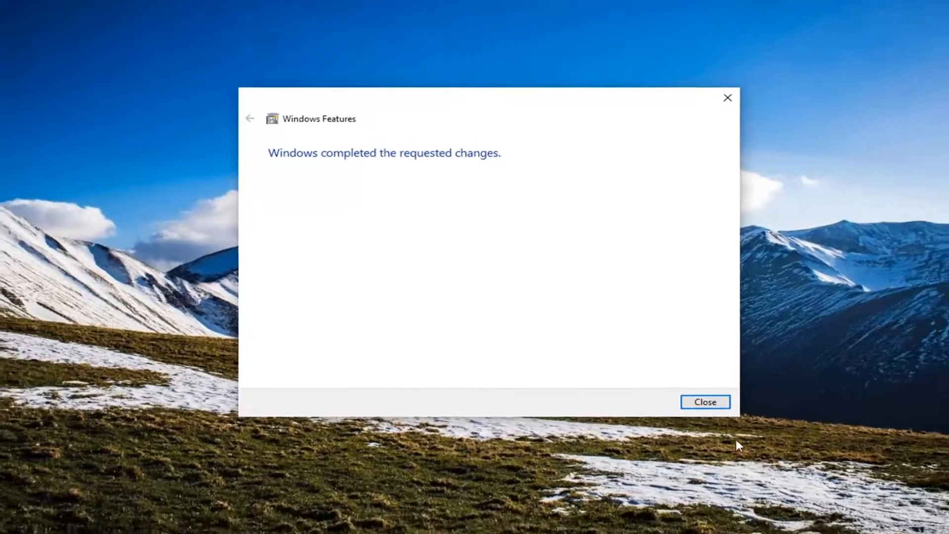
pyautogui.click(705, 401)
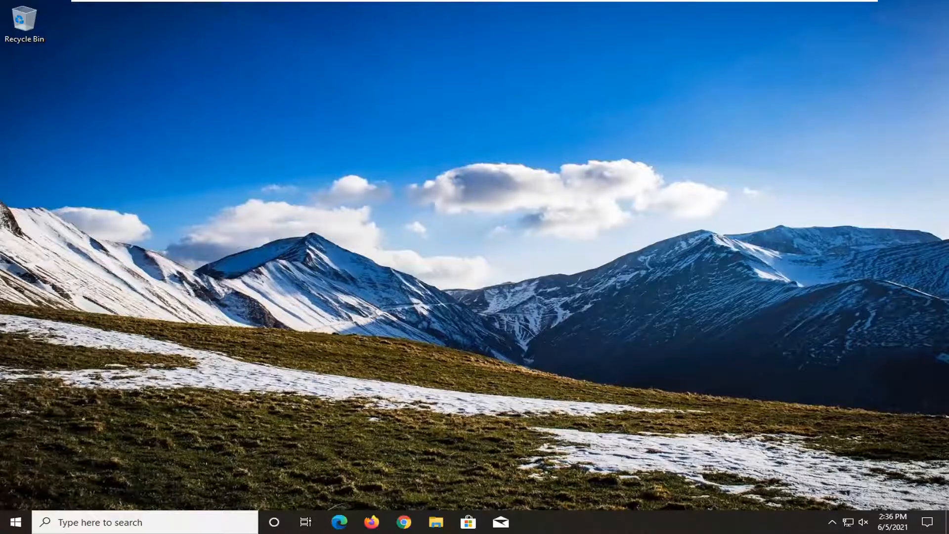
pyautogui.moveTo(616, 146)
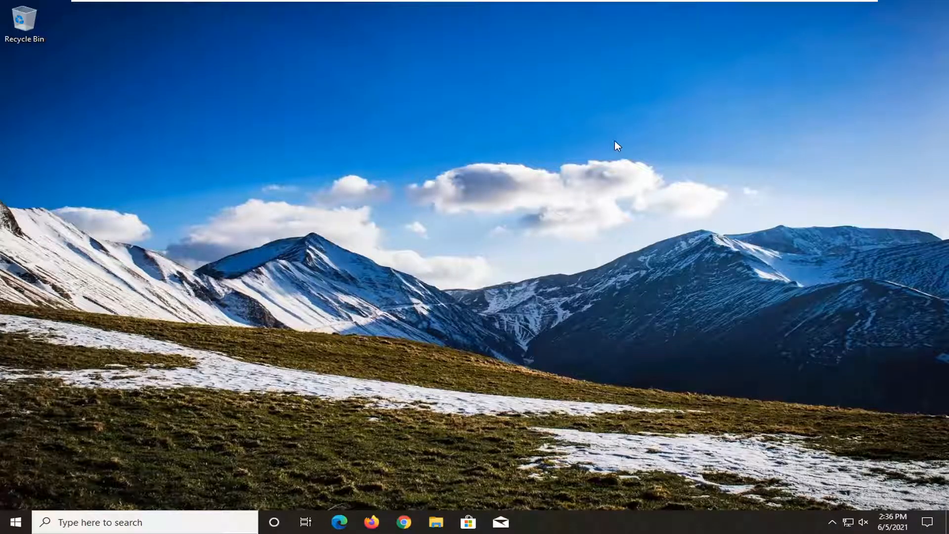